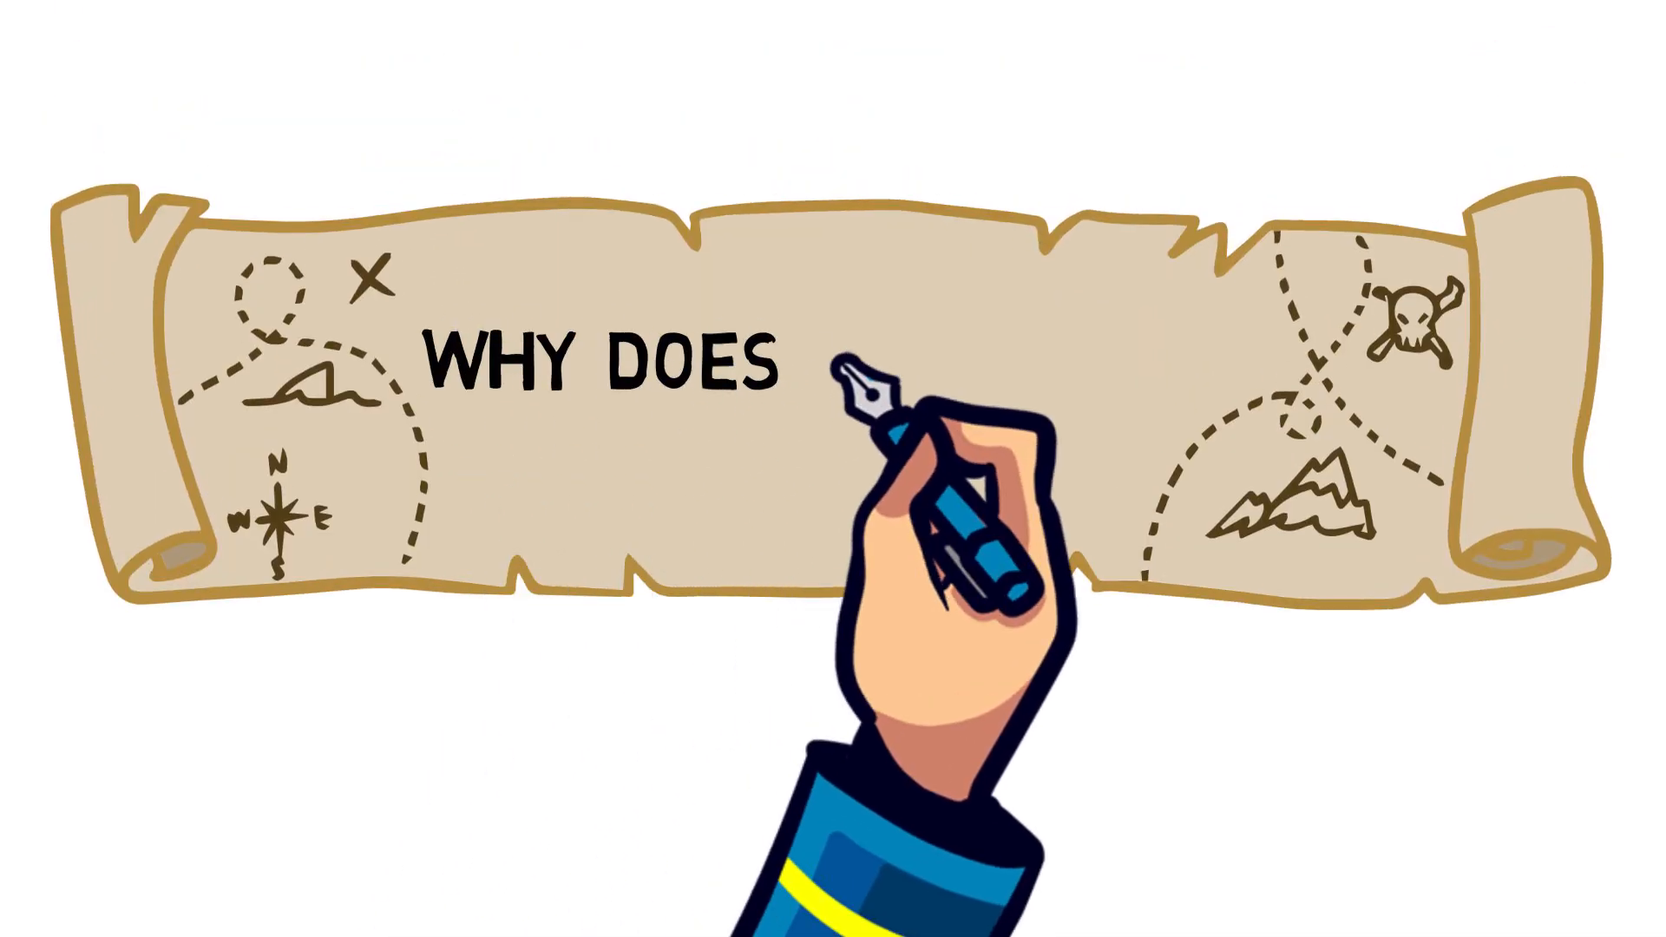
pyautogui.write('QUICKSAND MA')
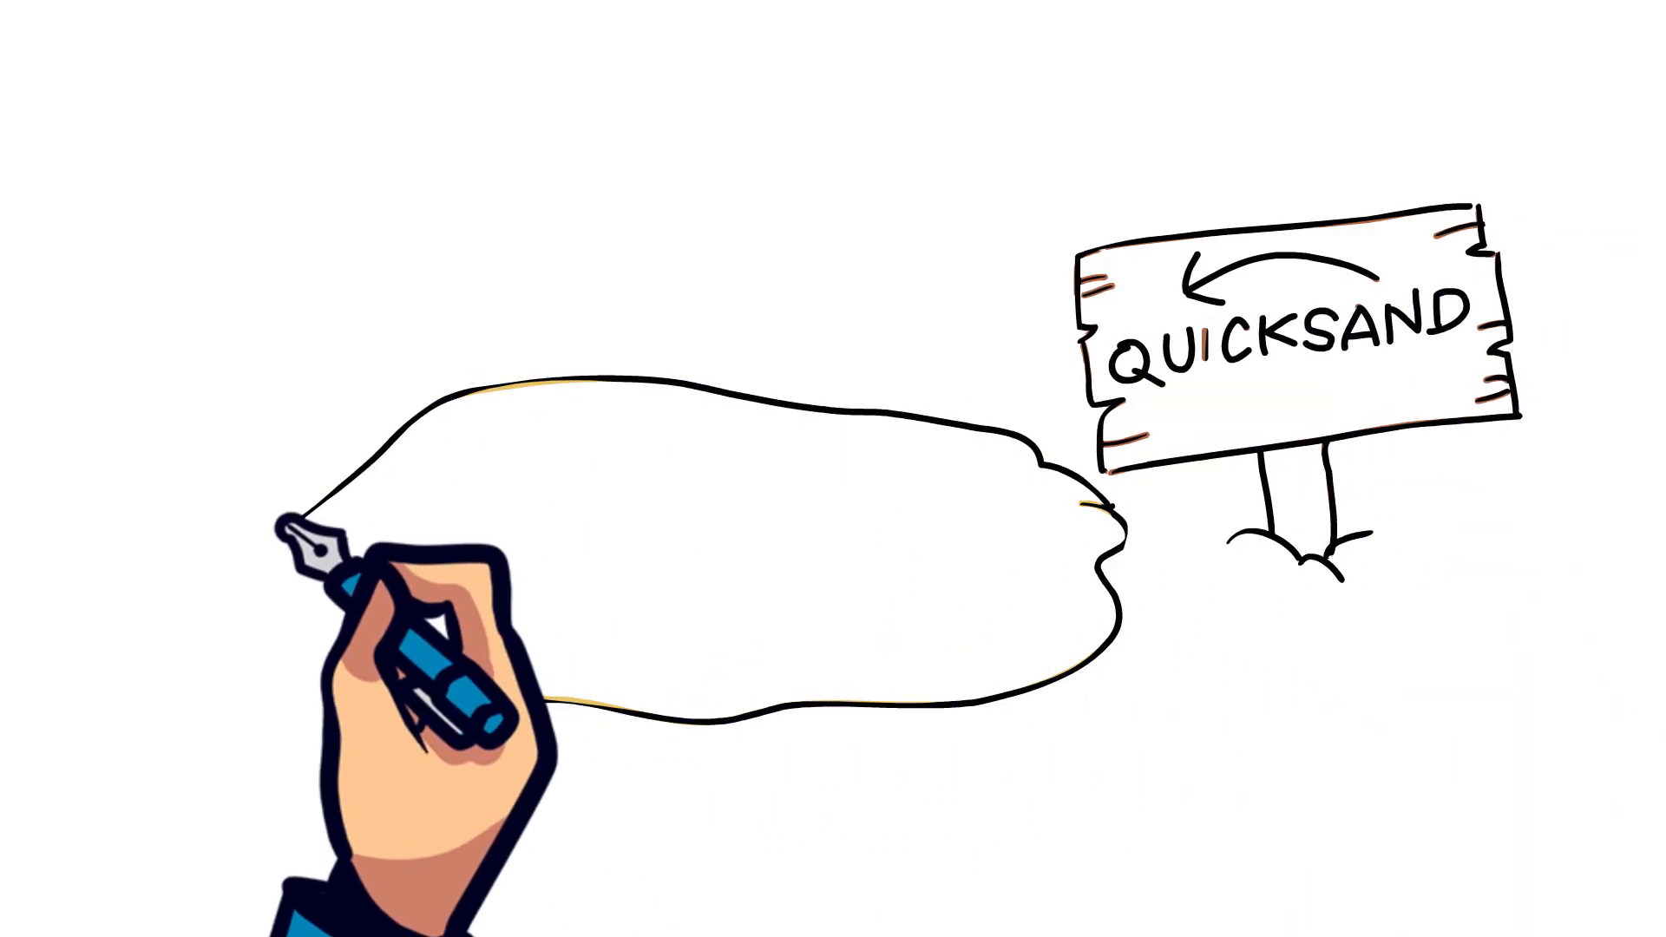
pyautogui.moveTo(566, 680)
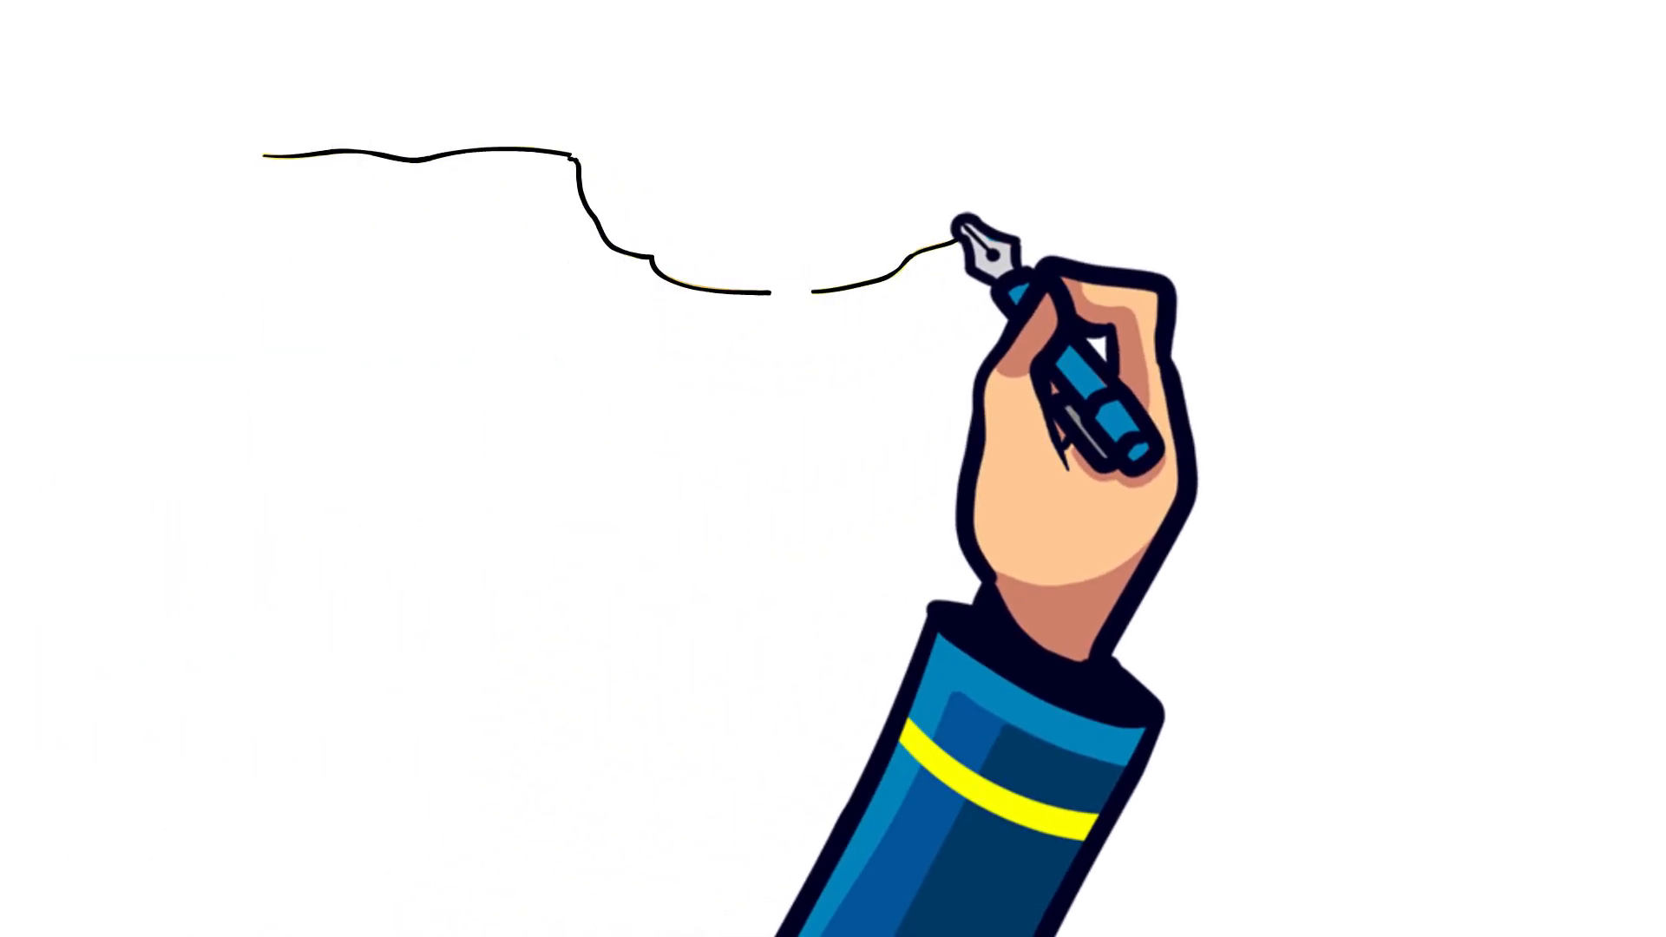
pyautogui.moveTo(956, 255); pyautogui.dragTo(361, 690)
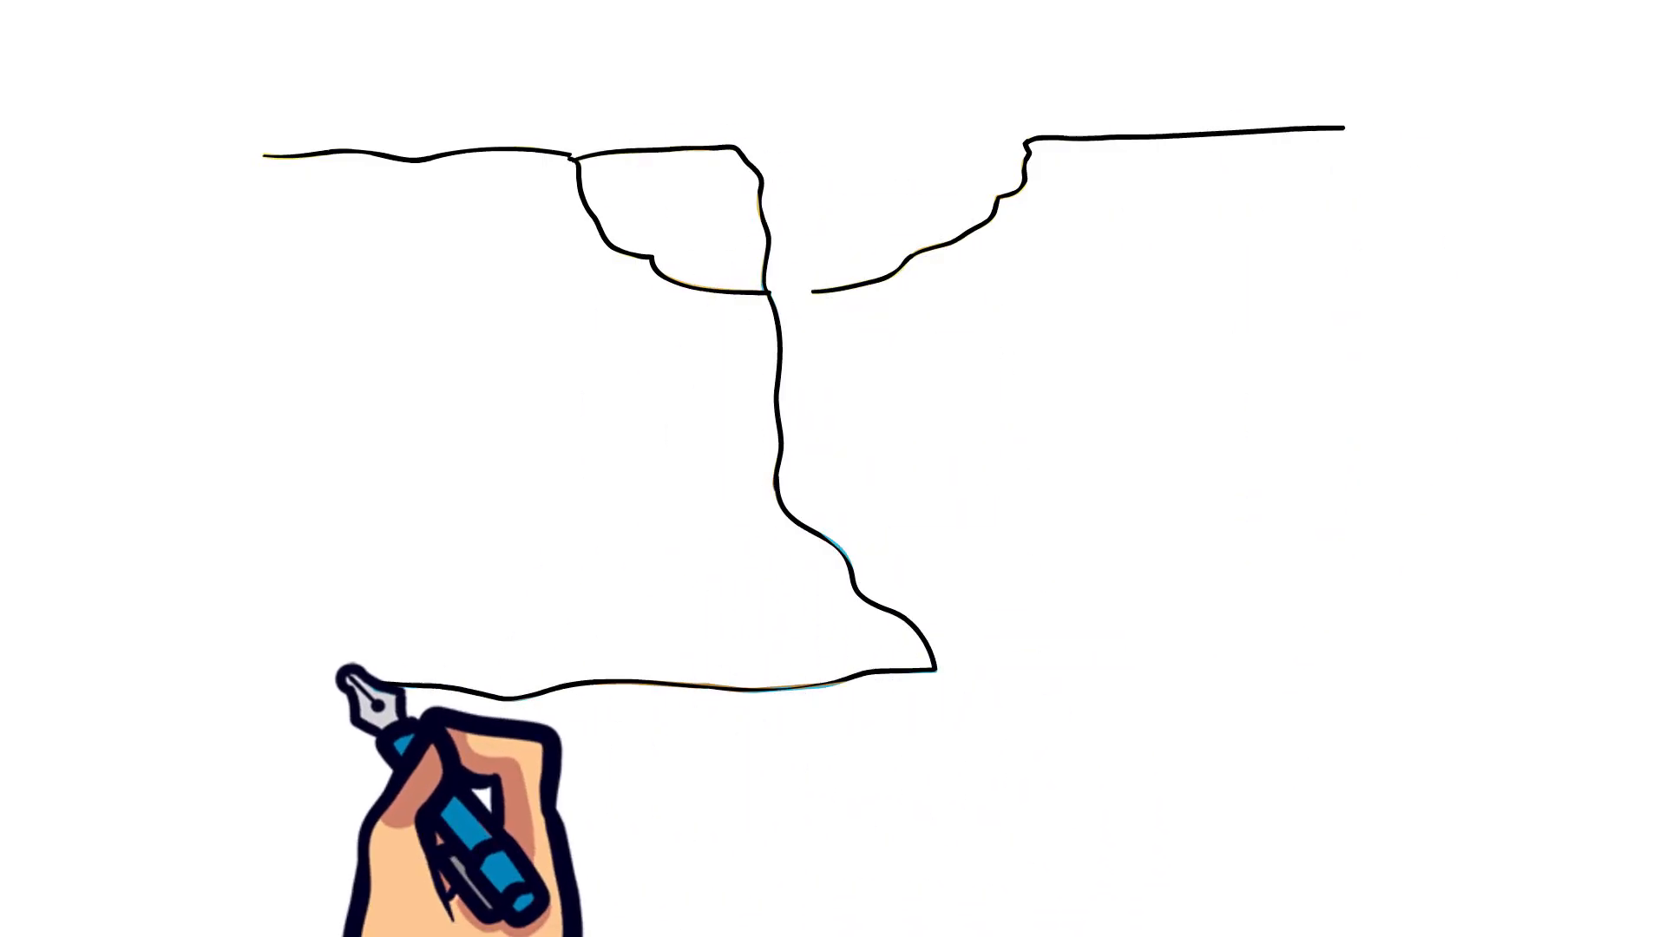